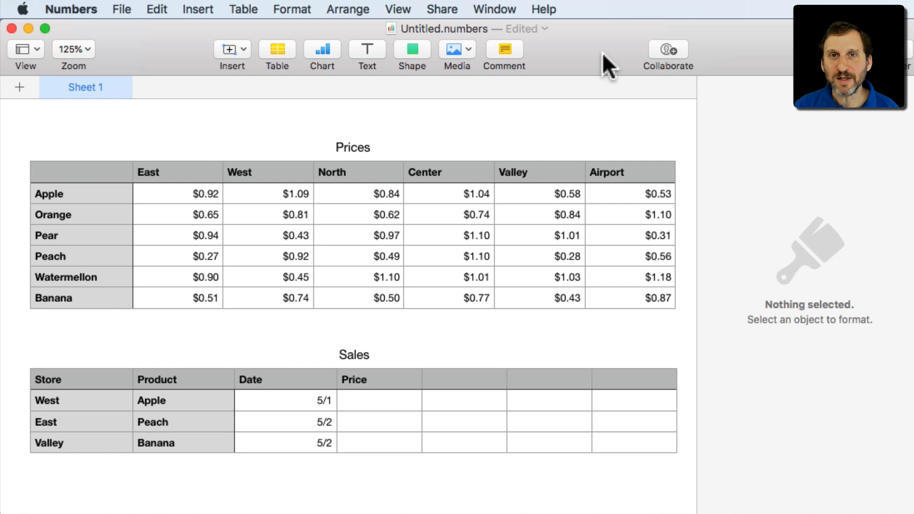
mouse_move(568, 96)
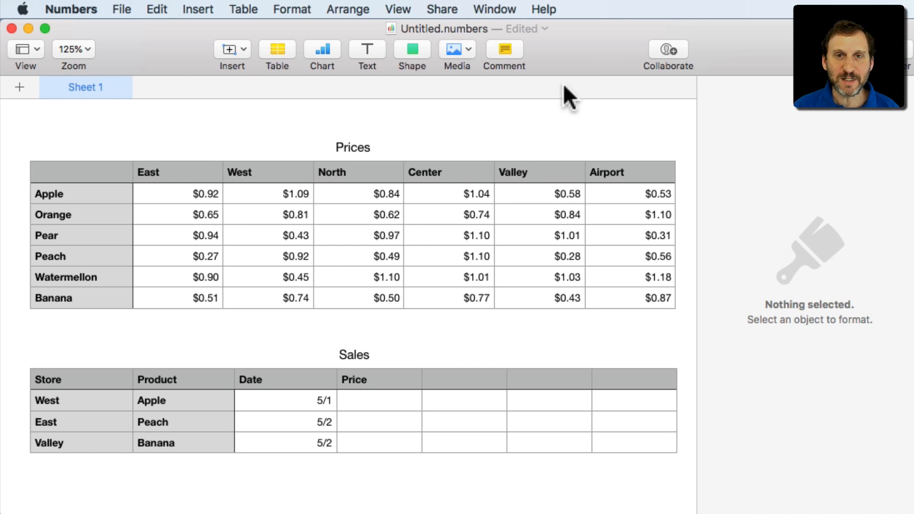
mouse_move(716, 206)
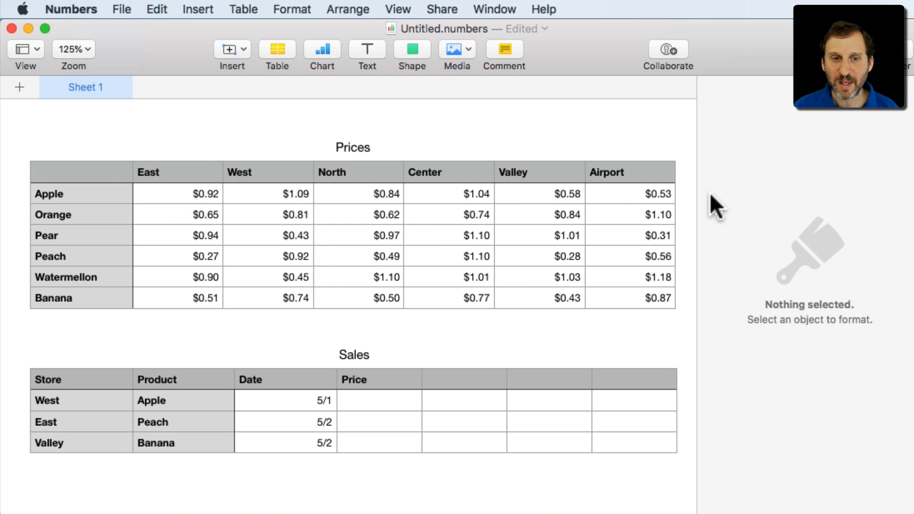
mouse_move(568, 194)
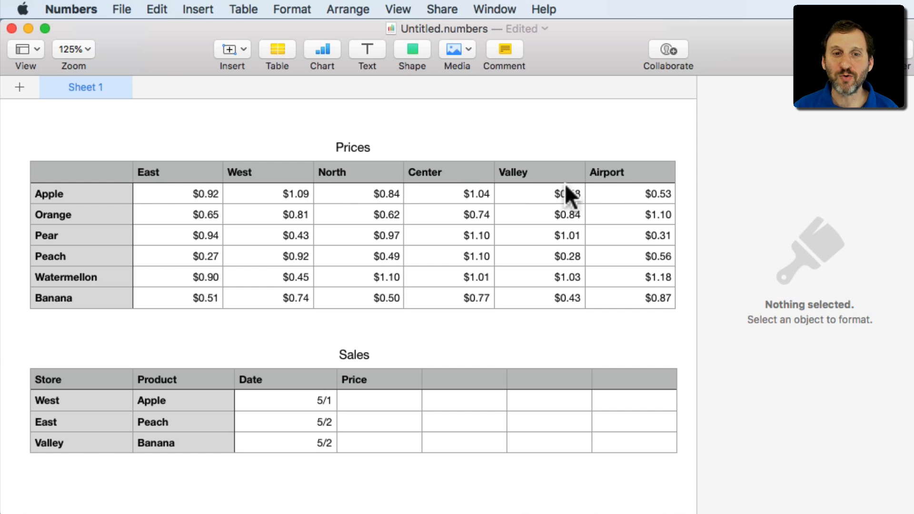
mouse_move(195, 247)
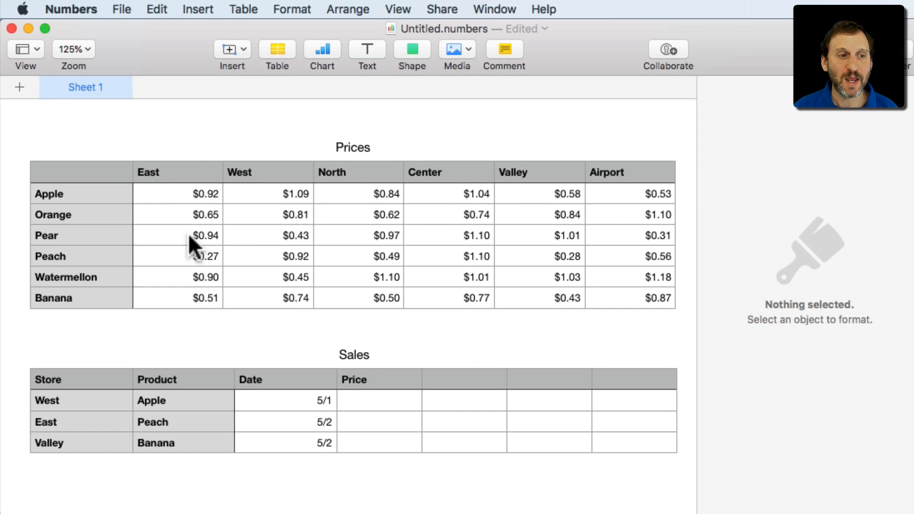
mouse_move(73, 181)
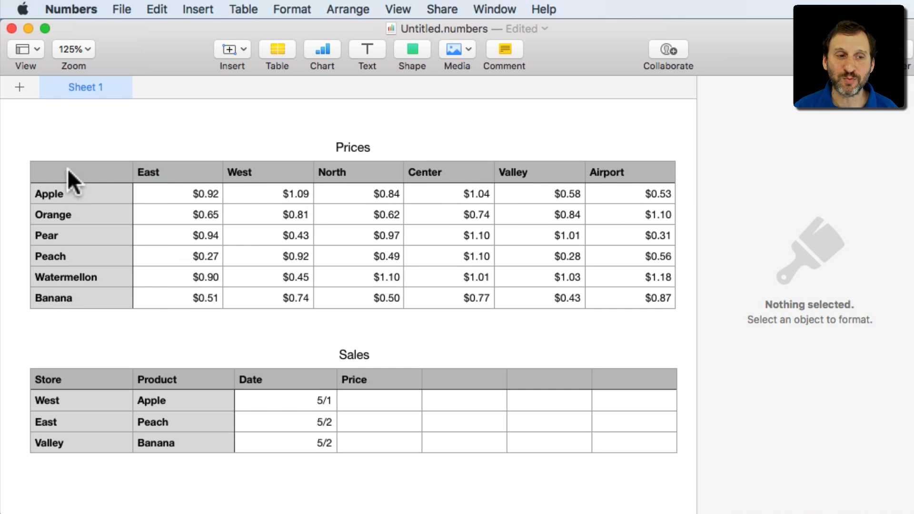
mouse_move(75, 320)
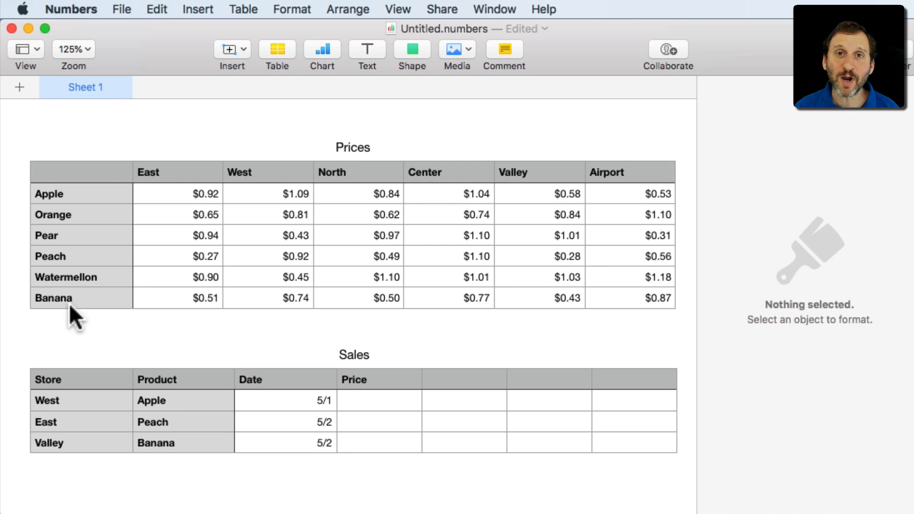
mouse_move(220, 186)
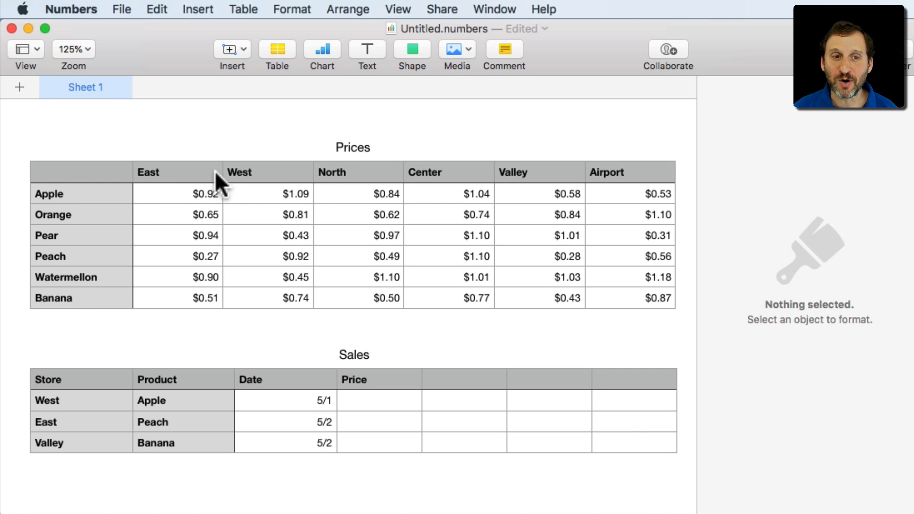
mouse_move(312, 192)
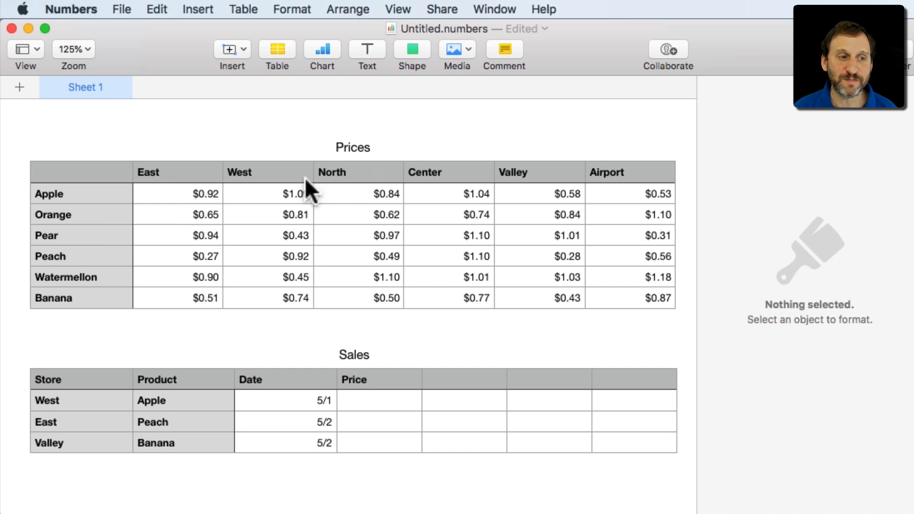
mouse_move(401, 219)
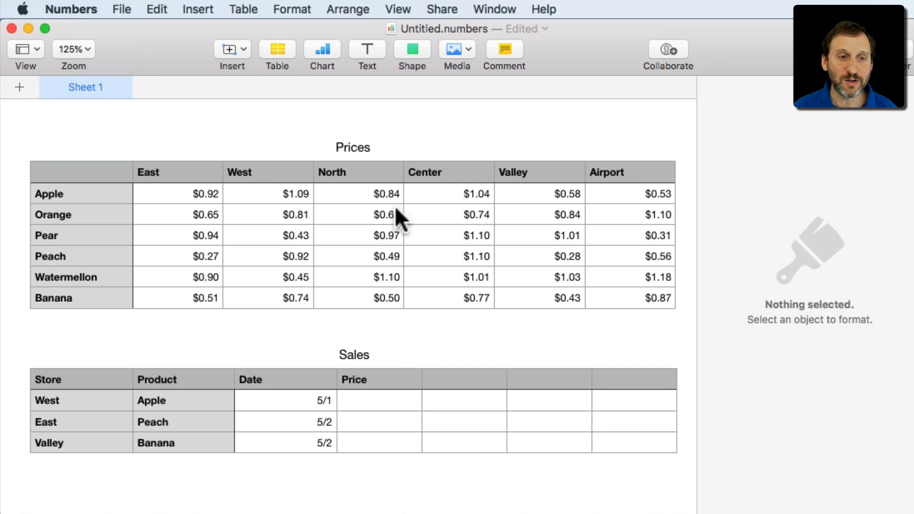
mouse_move(401, 224)
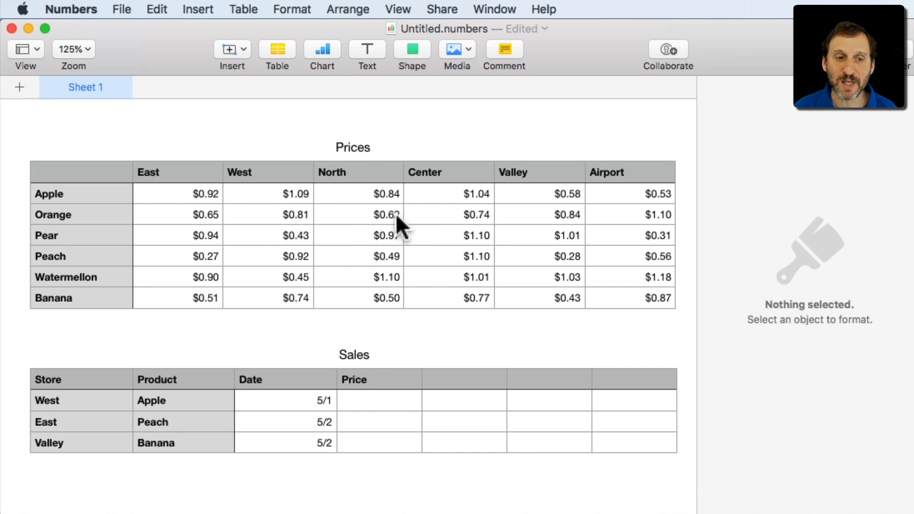
- Inspect the Sales rows and settle on the empty helper cell E2 beside Price
click(385, 214)
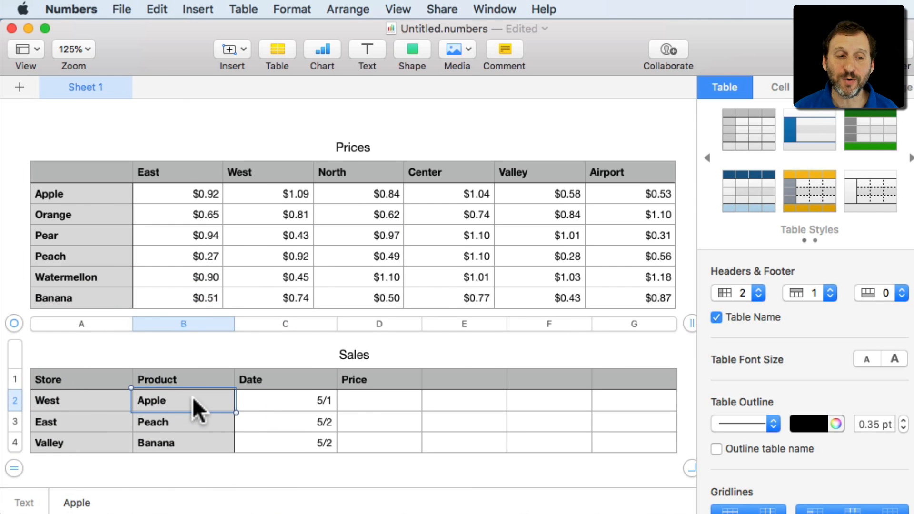
click(378, 401)
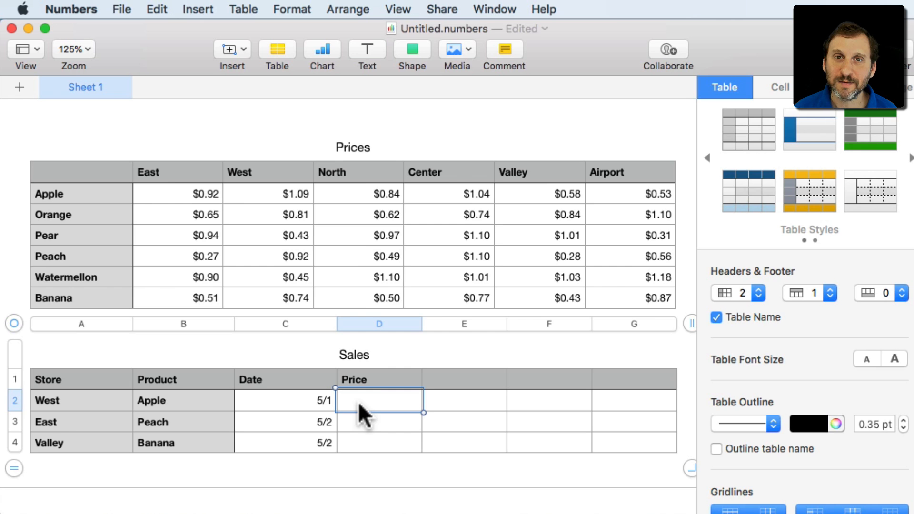
mouse_move(355, 154)
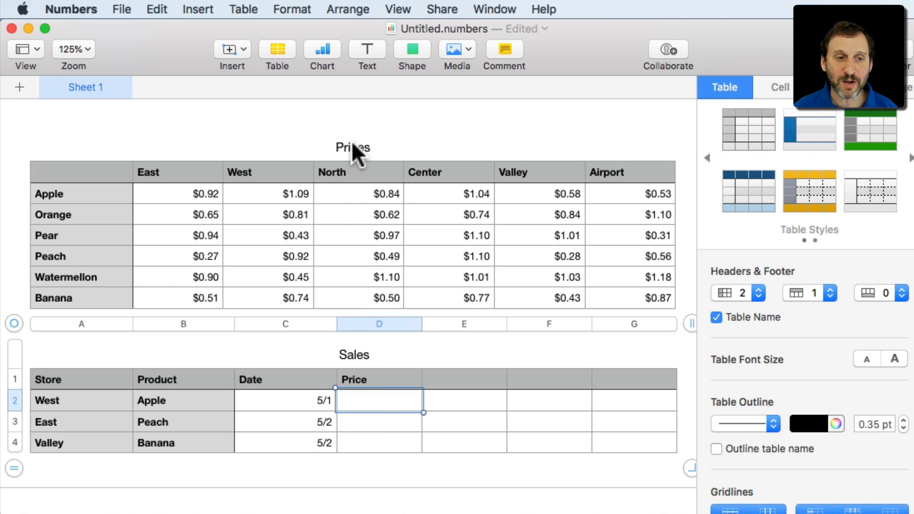
mouse_move(113, 221)
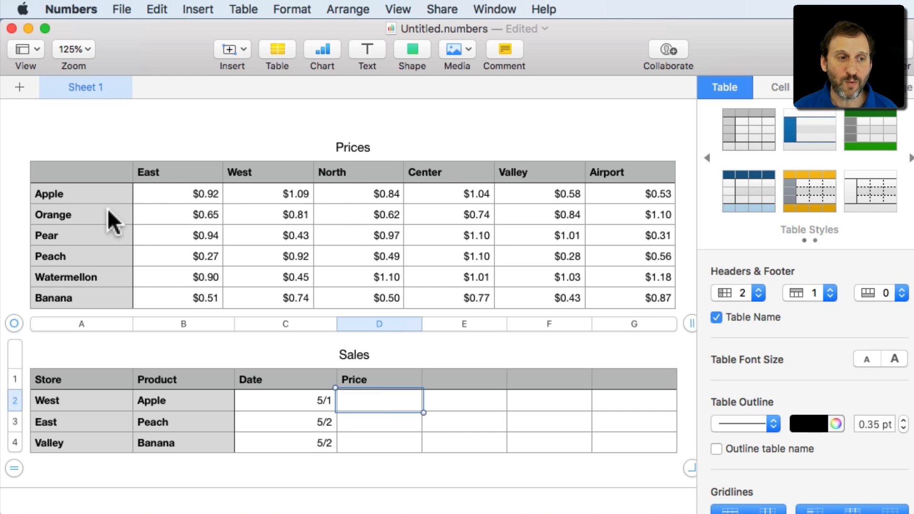
mouse_move(286, 204)
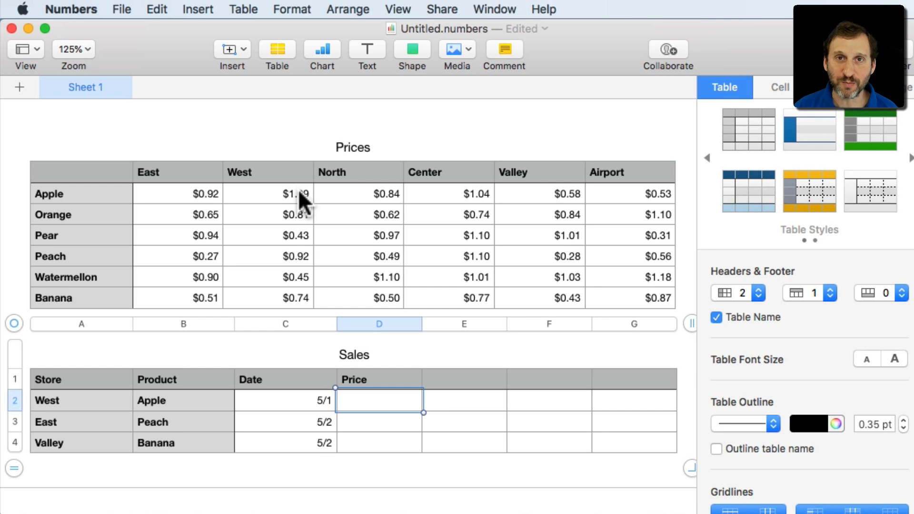
click(548, 401)
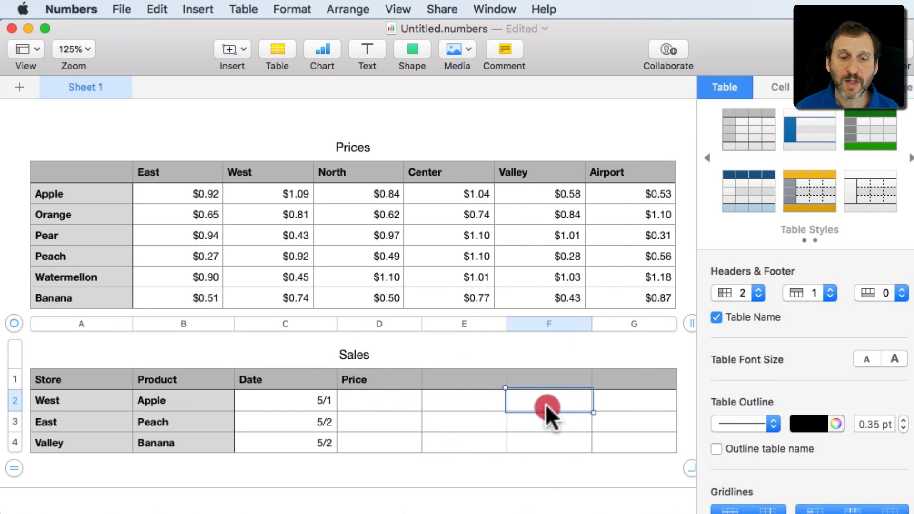
click(634, 400)
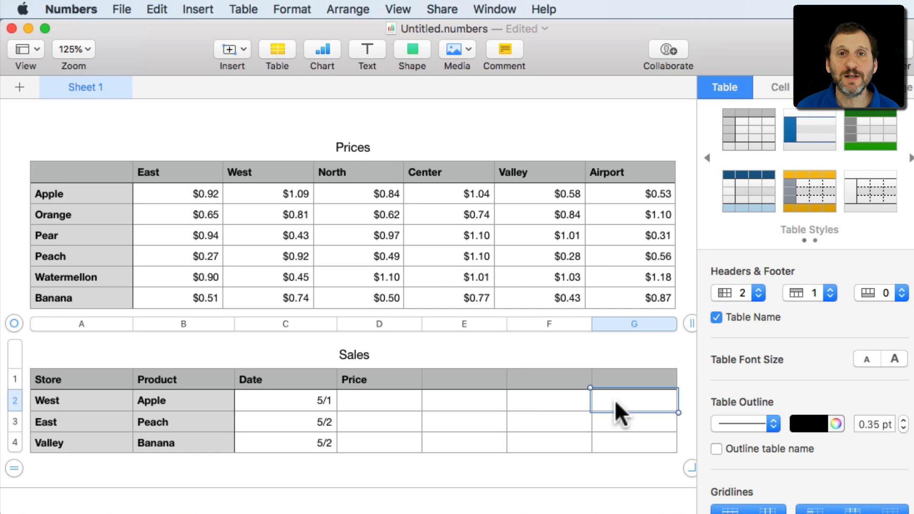
mouse_move(472, 409)
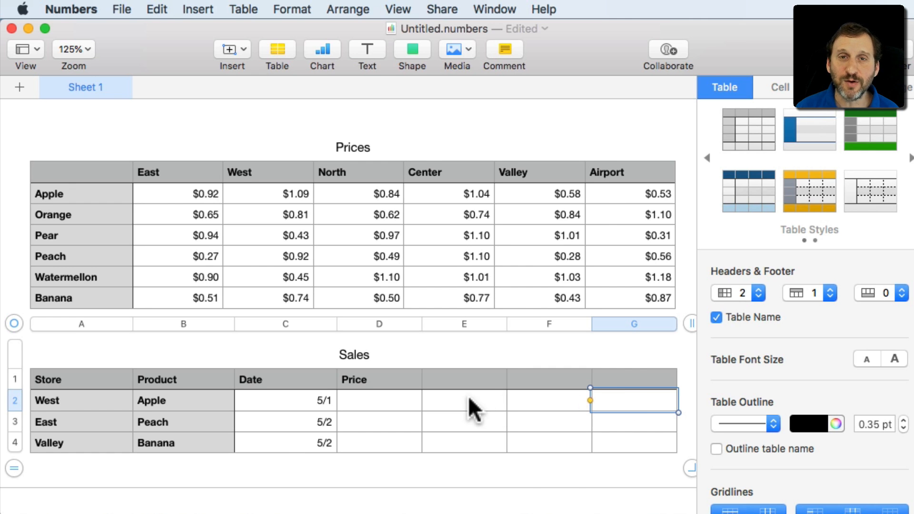
click(463, 401)
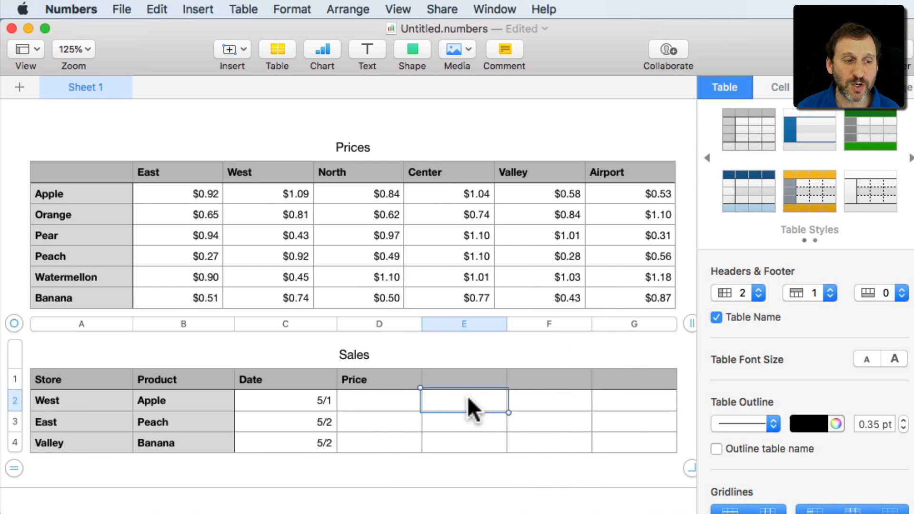
mouse_move(481, 414)
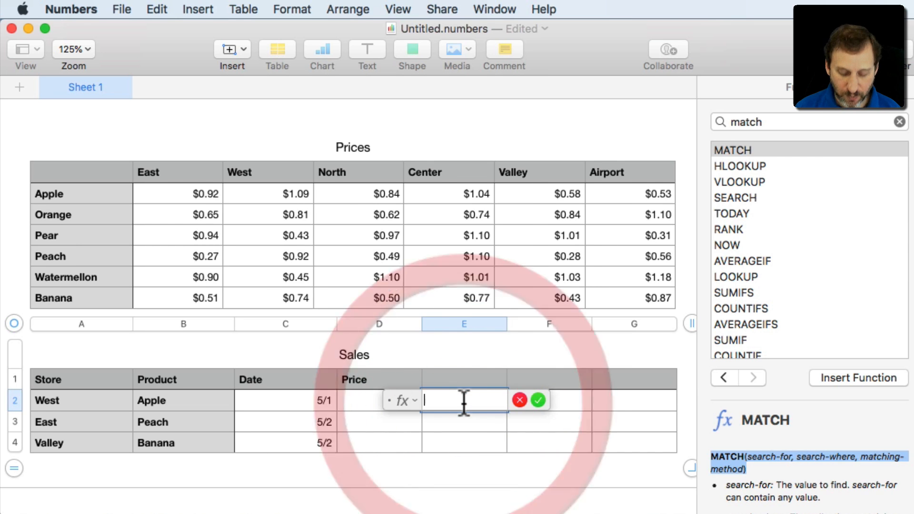
- Begin a MATCH formula in E2 taking the sale's store as lookup value
text(MATCH▾ $A2▾)
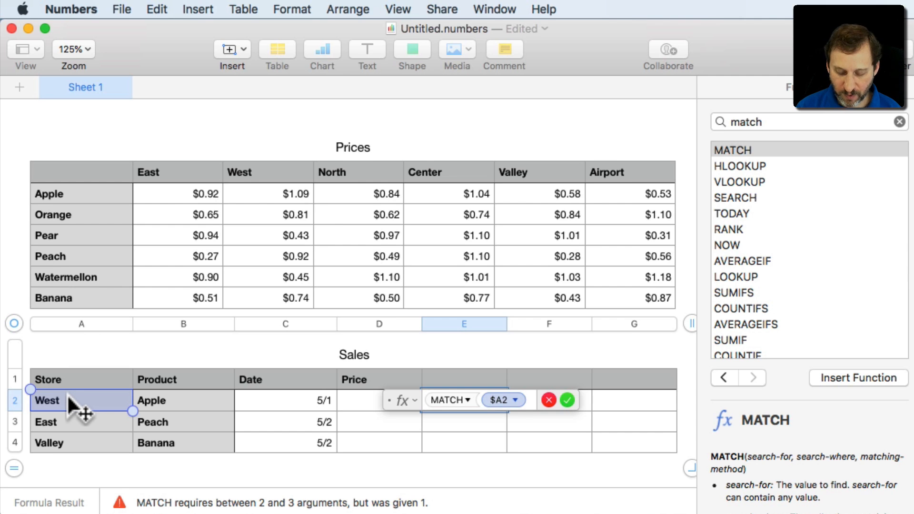
text(, Prices::$1:$1)
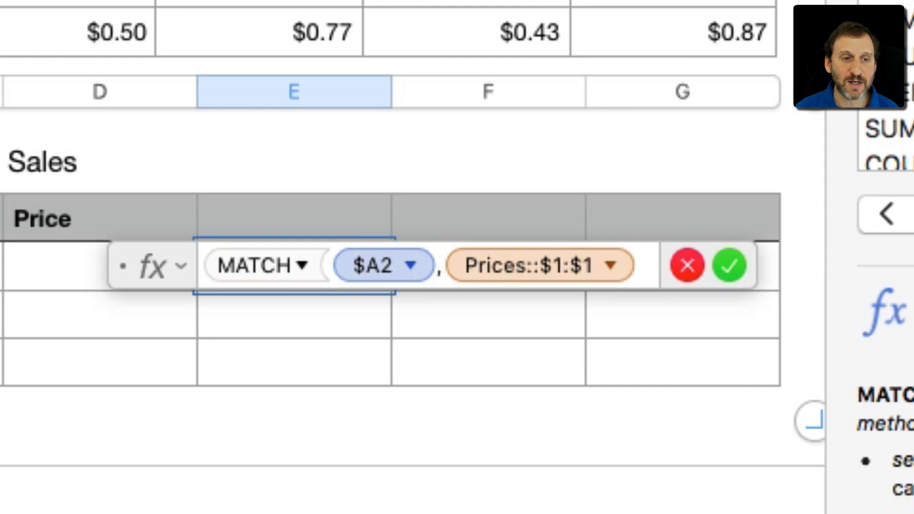
mouse_move(495, 291)
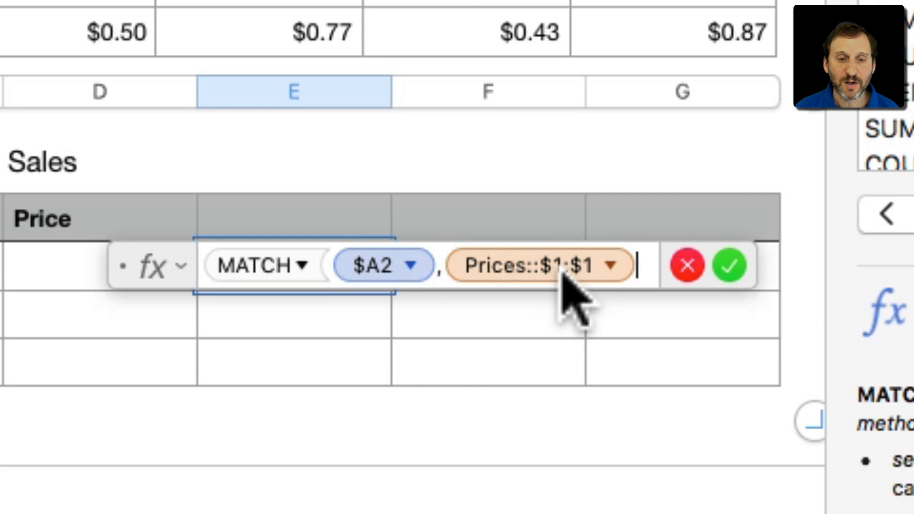
mouse_move(401, 170)
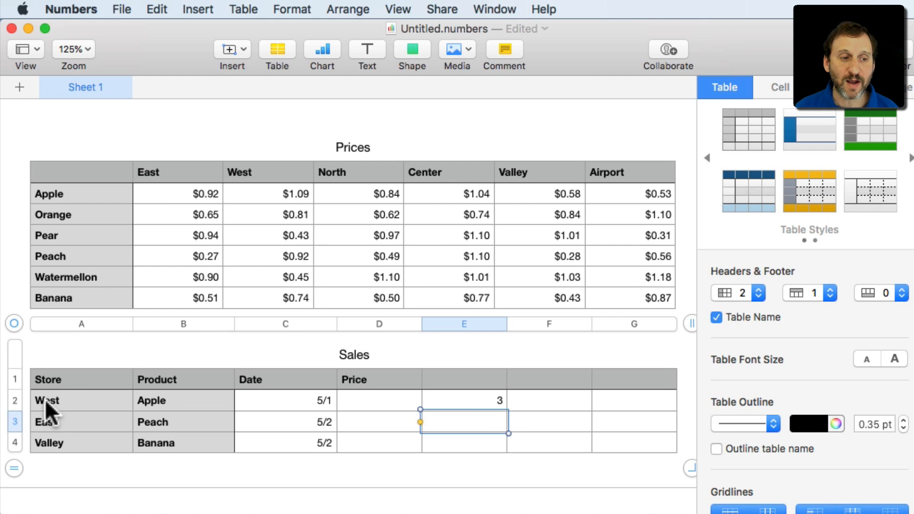
mouse_move(55, 222)
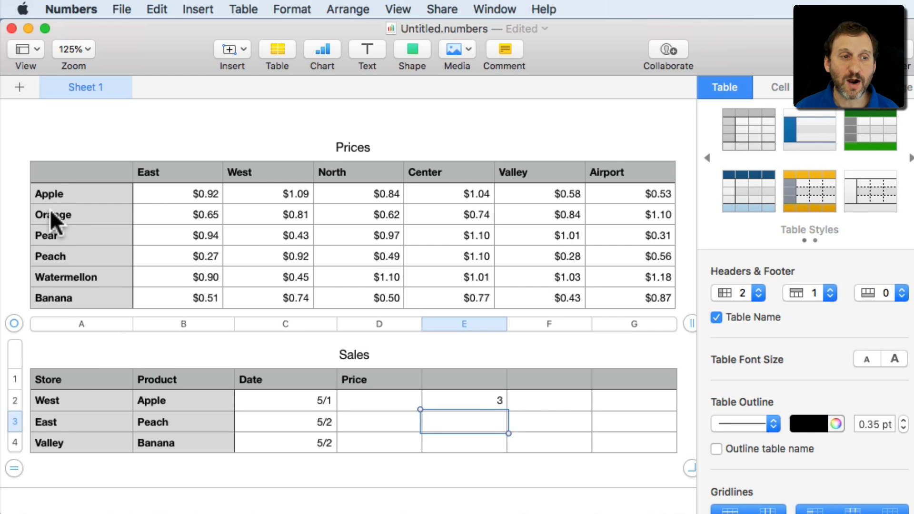
mouse_move(248, 182)
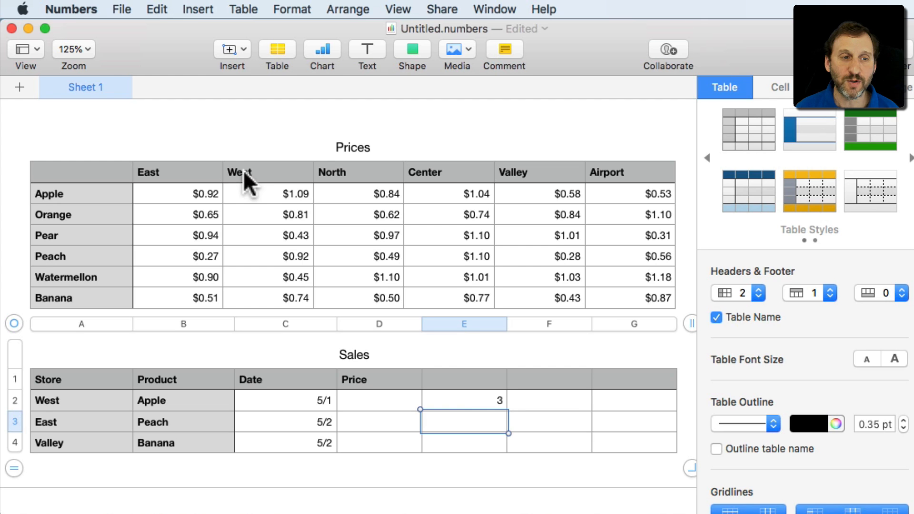
click(548, 401)
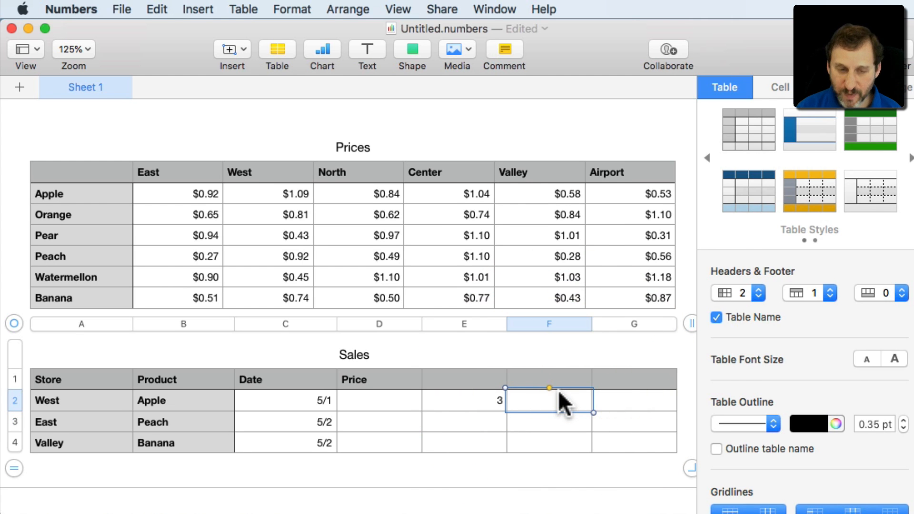
text(match)
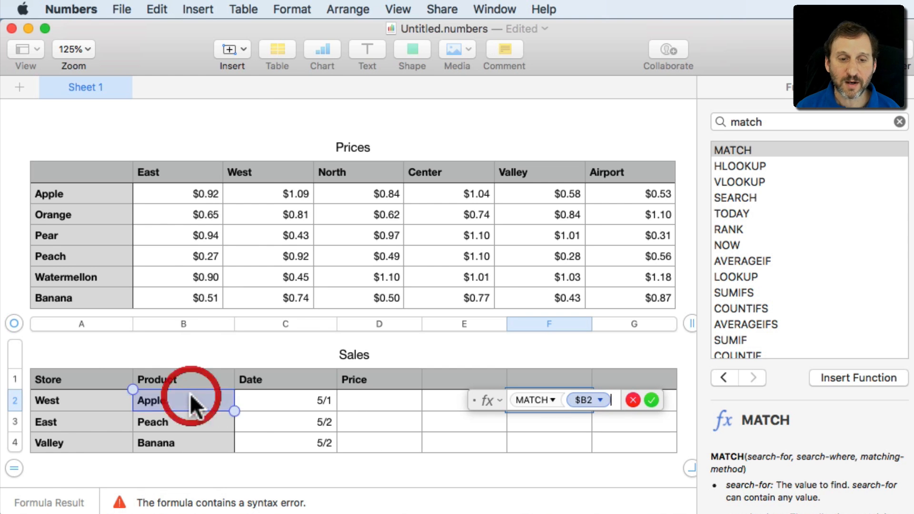
click(193, 401)
text(, Prices::A)
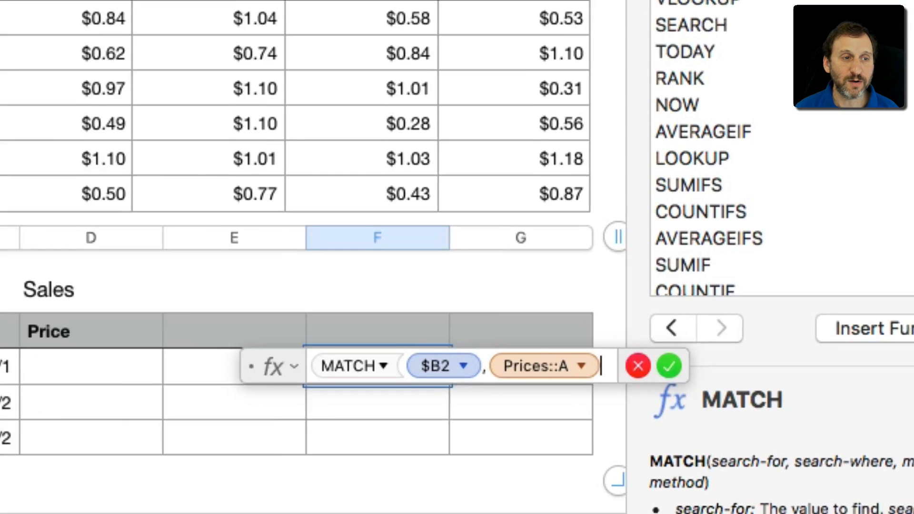
scroll(down, 3)
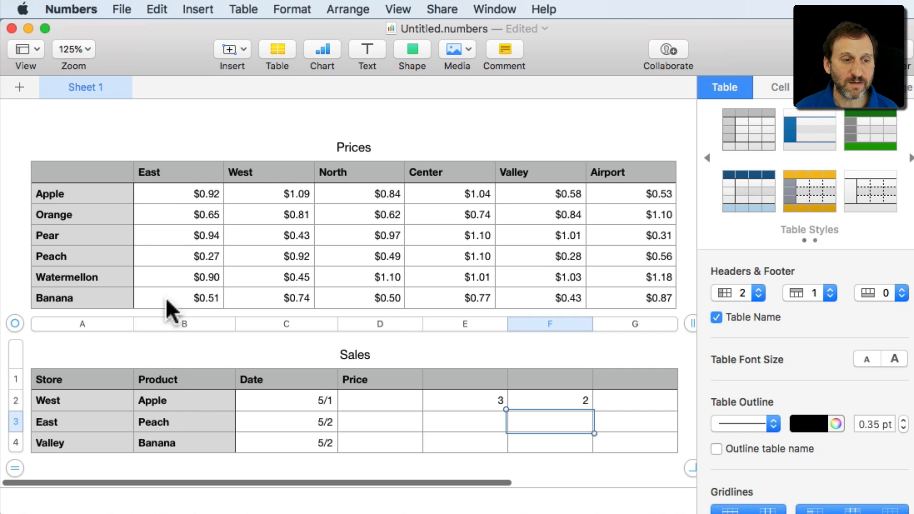
mouse_move(73, 198)
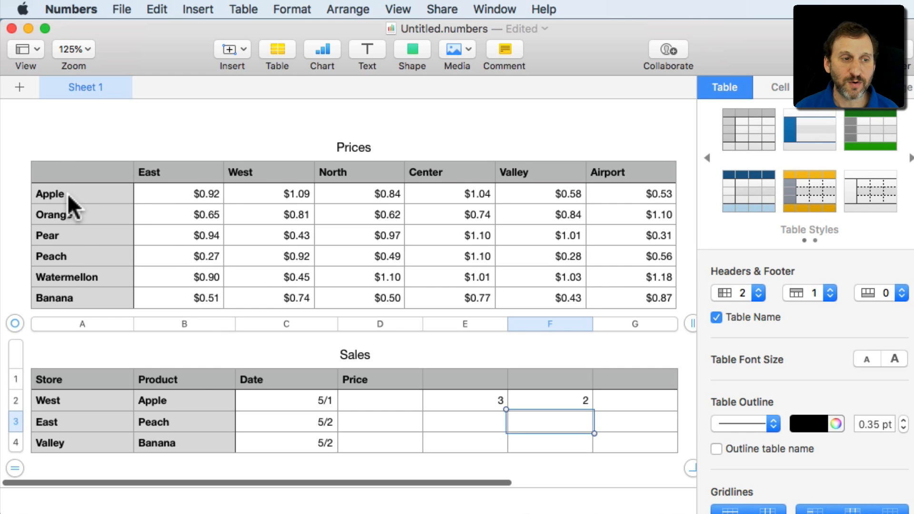
click(635, 400)
text(match)
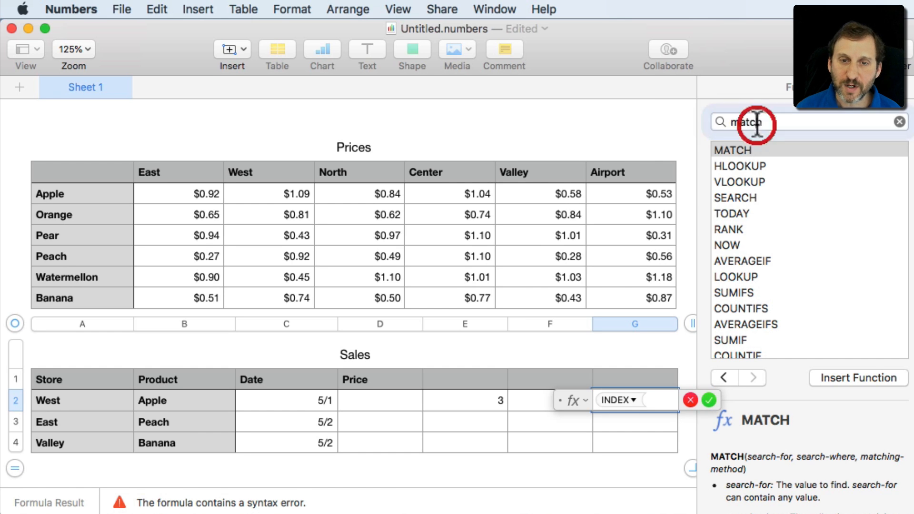
- Start an INDEX formula in G2 using the whole Prices table A1:G7 as its range
text(index)
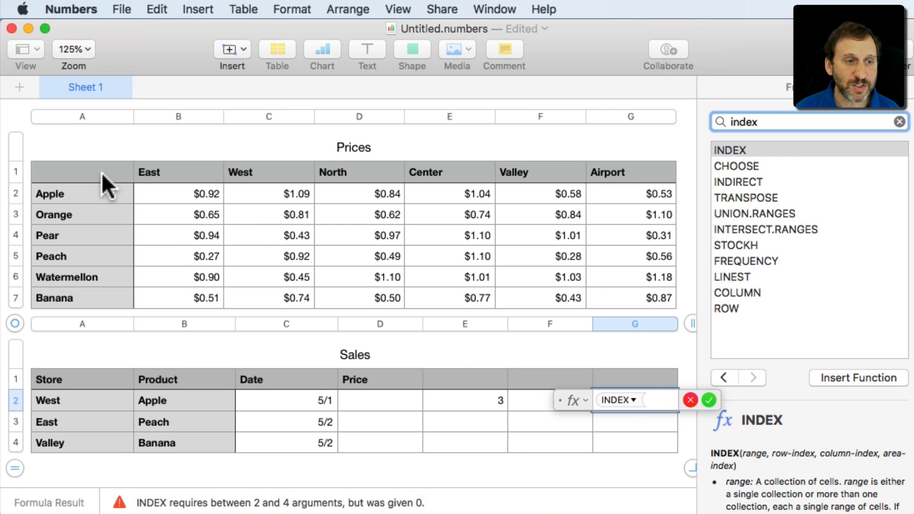
click(82, 171)
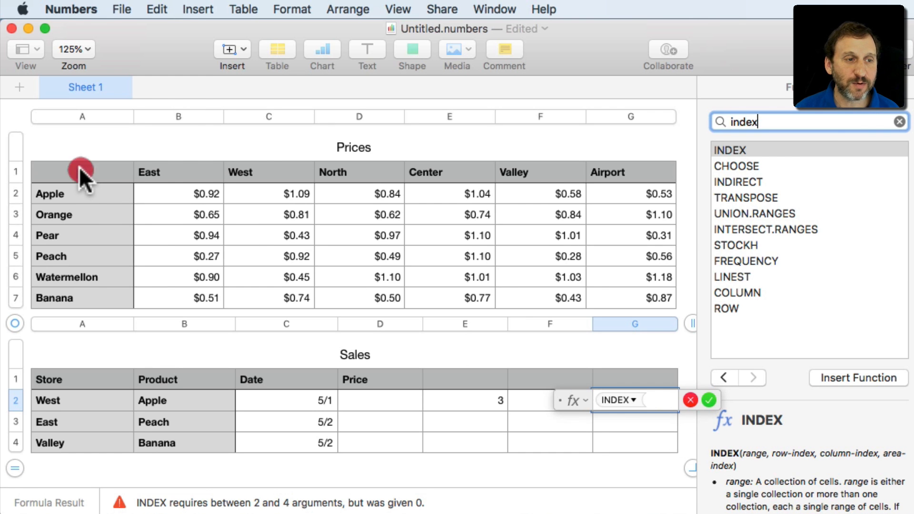
drag(82, 171, 574, 302)
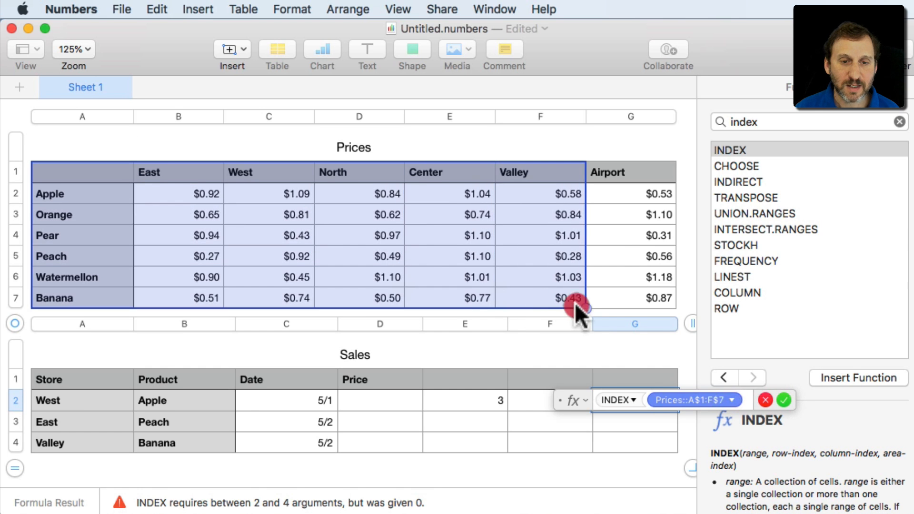
drag(577, 306, 676, 308)
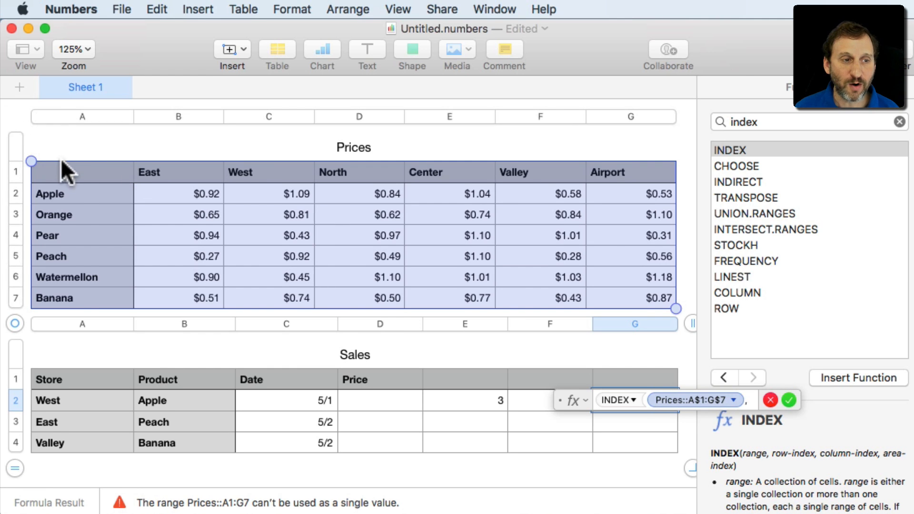
mouse_move(87, 245)
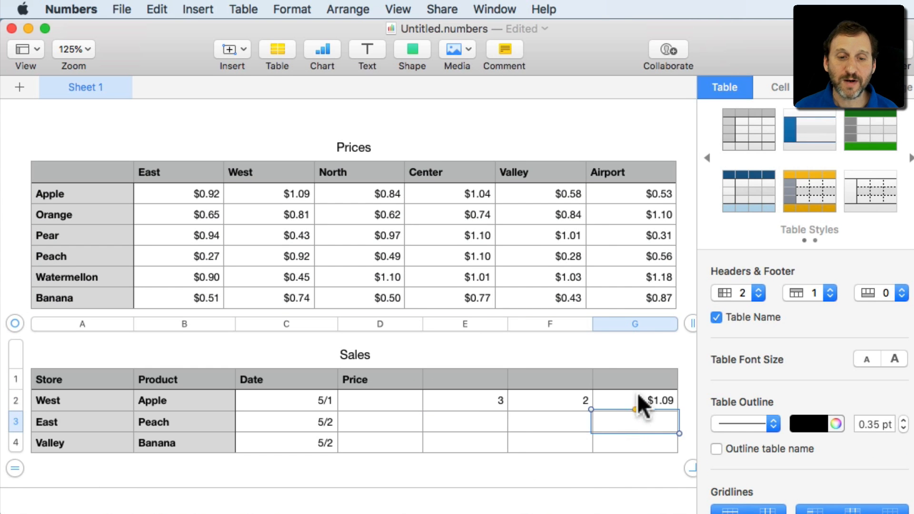
mouse_move(225, 332)
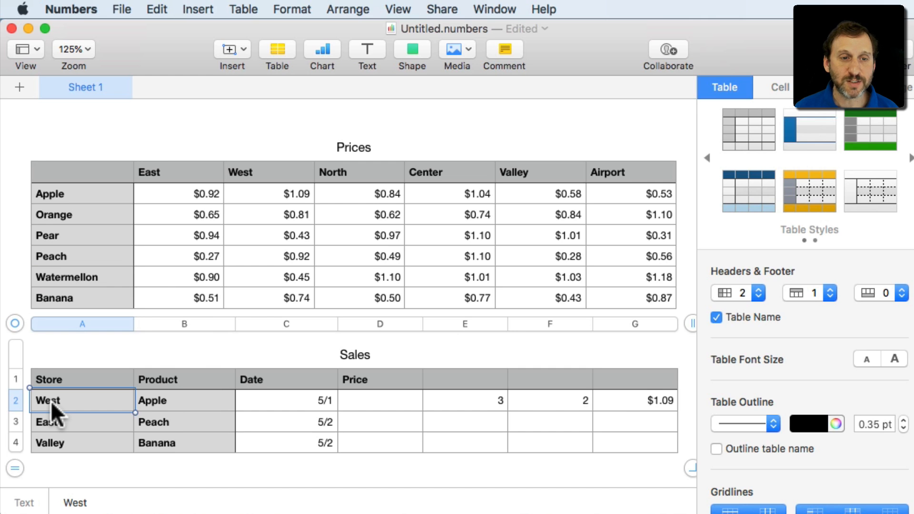
- Change the first sale's store to Center so the lookups recalculate
text(CEN)
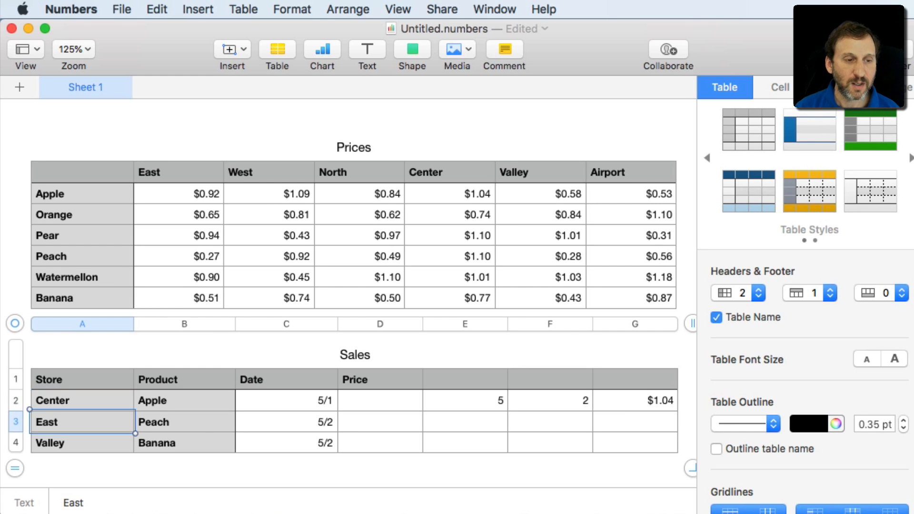
mouse_move(308, 385)
text(Banana)
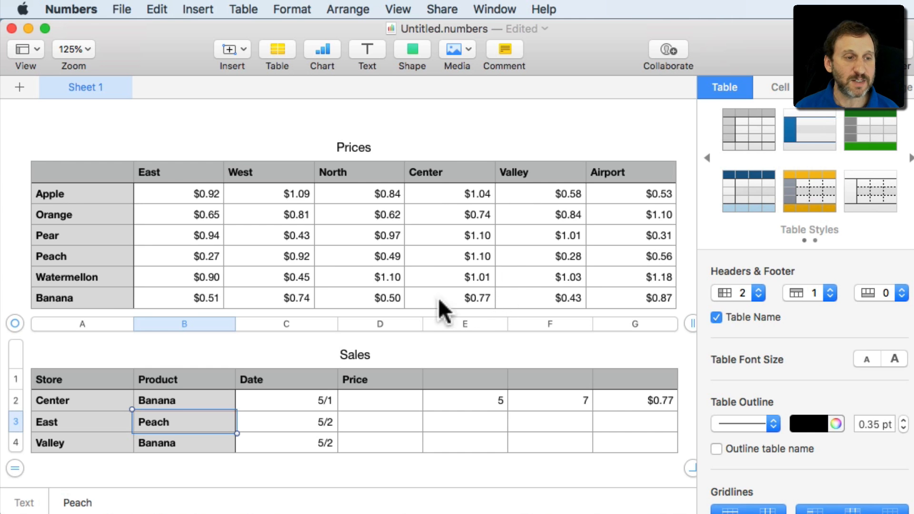
mouse_move(373, 423)
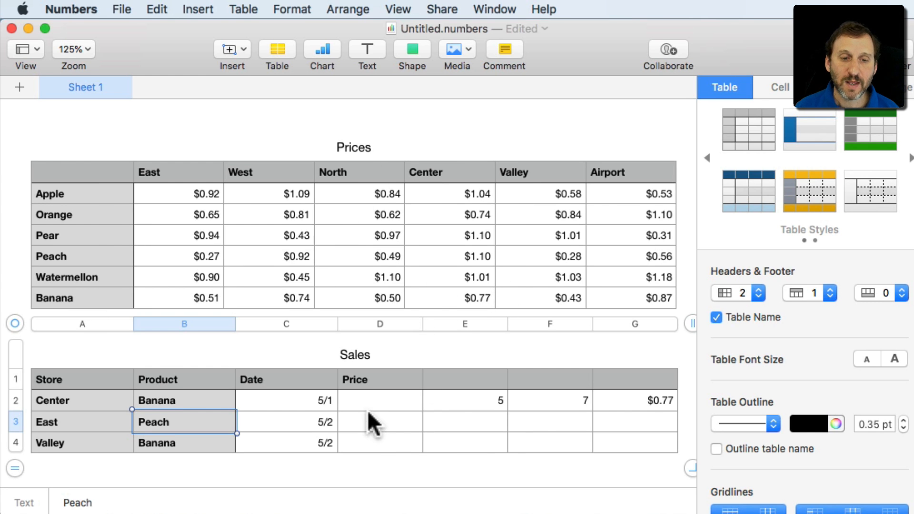
mouse_move(568, 401)
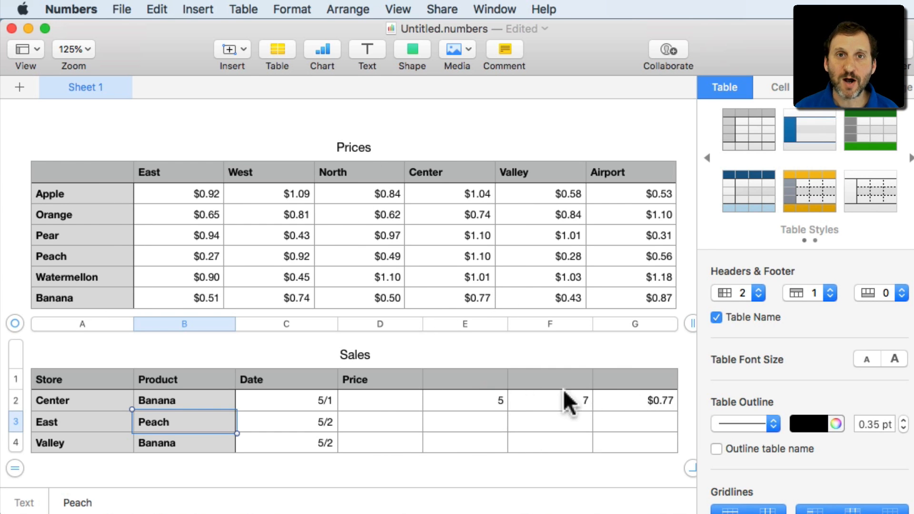
mouse_move(381, 408)
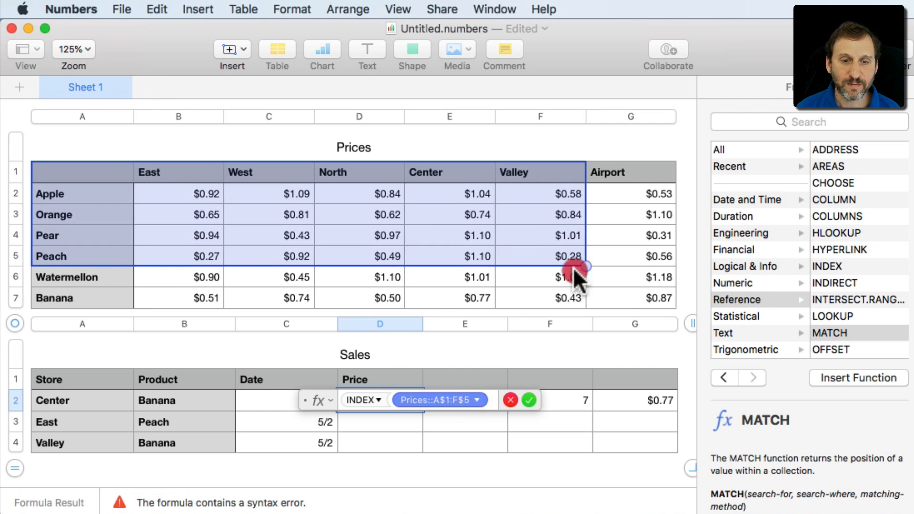
- Enter the nested INDEX/MATCH in D2 matching product B2 against the Prices product column, returning $0.77
drag(580, 269, 668, 305)
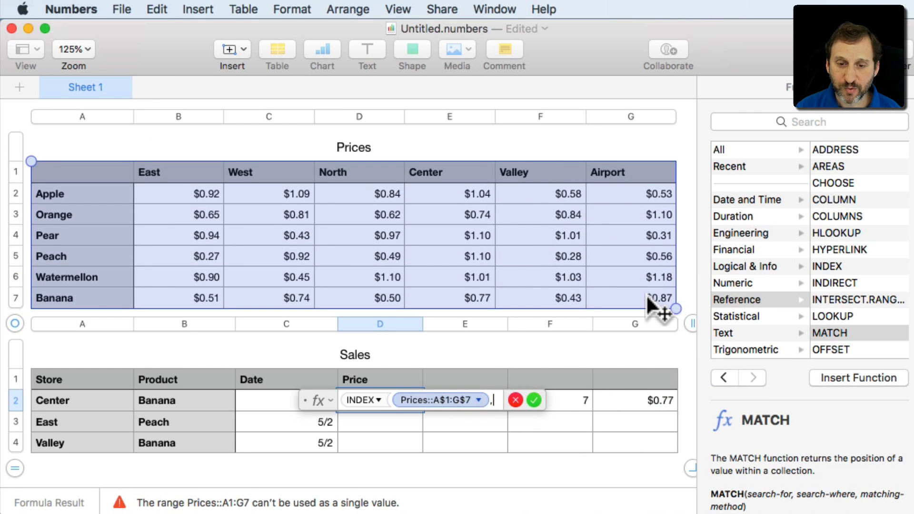
text(MATCH ()
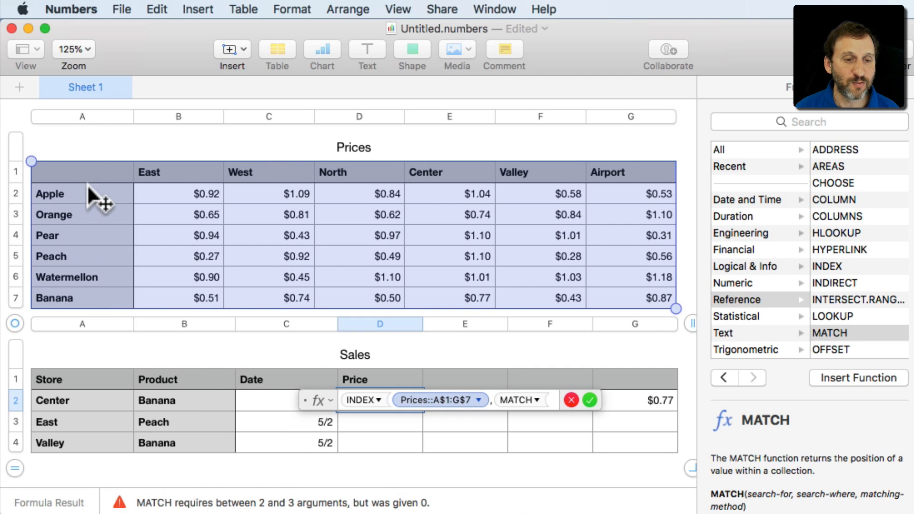
mouse_move(91, 140)
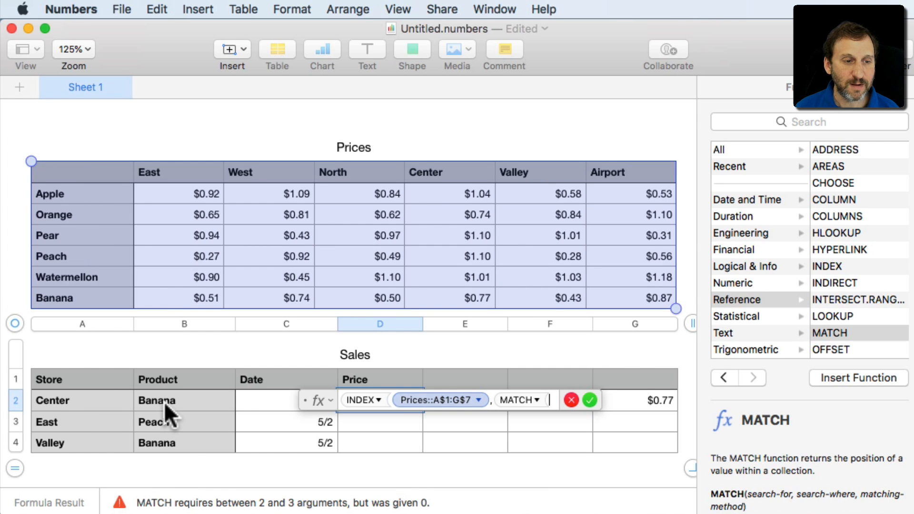
click(157, 401)
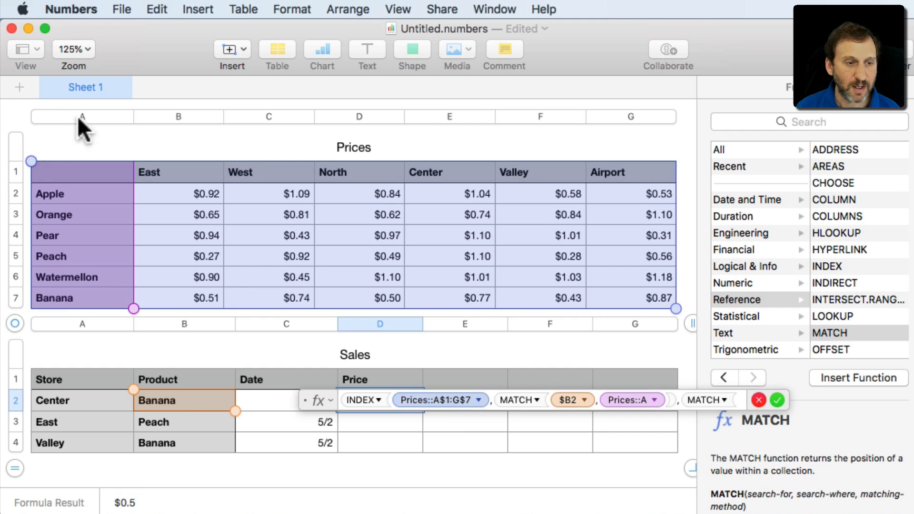
click(52, 399)
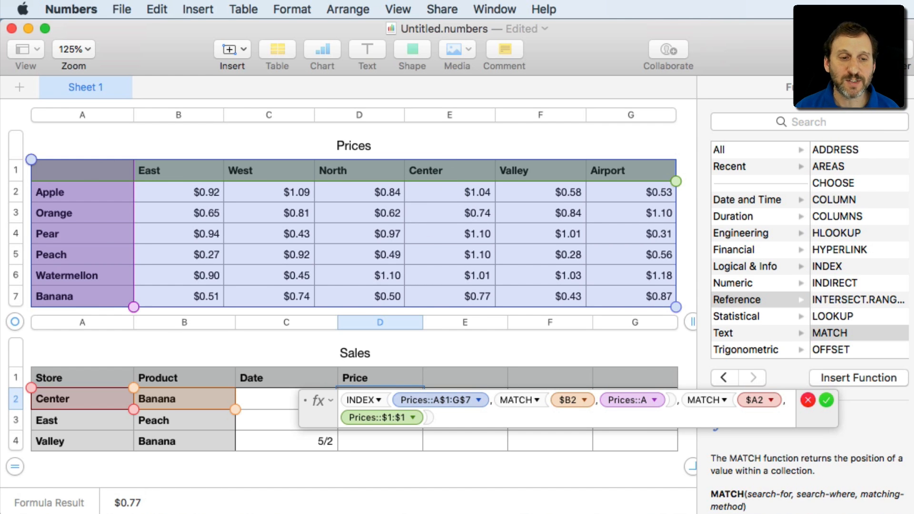
click(825, 400)
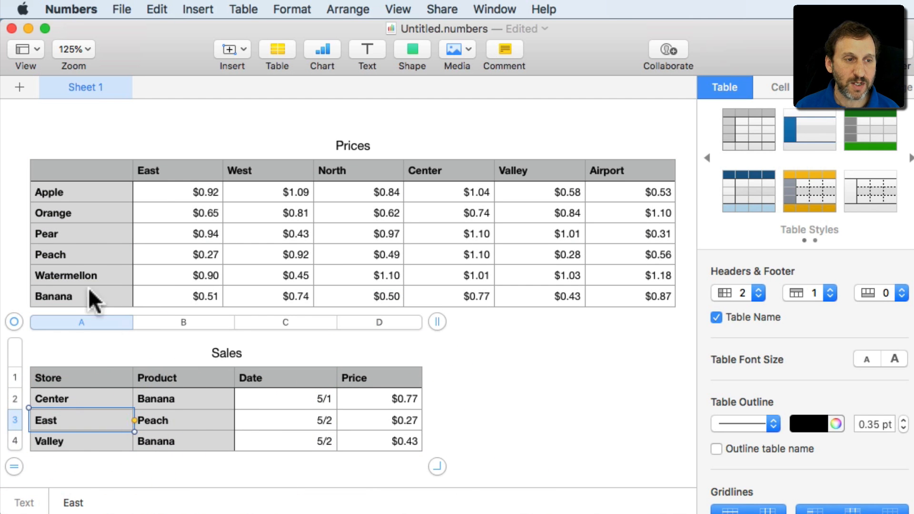
mouse_move(190, 266)
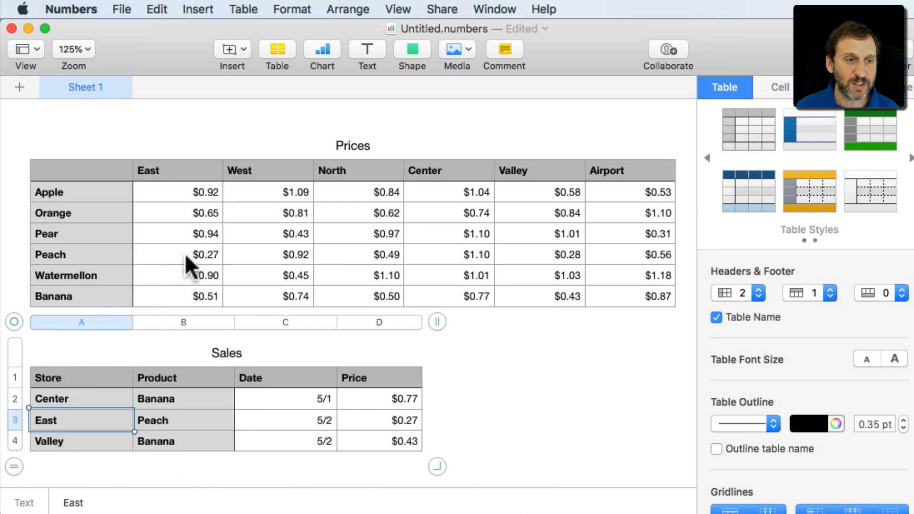
mouse_move(294, 451)
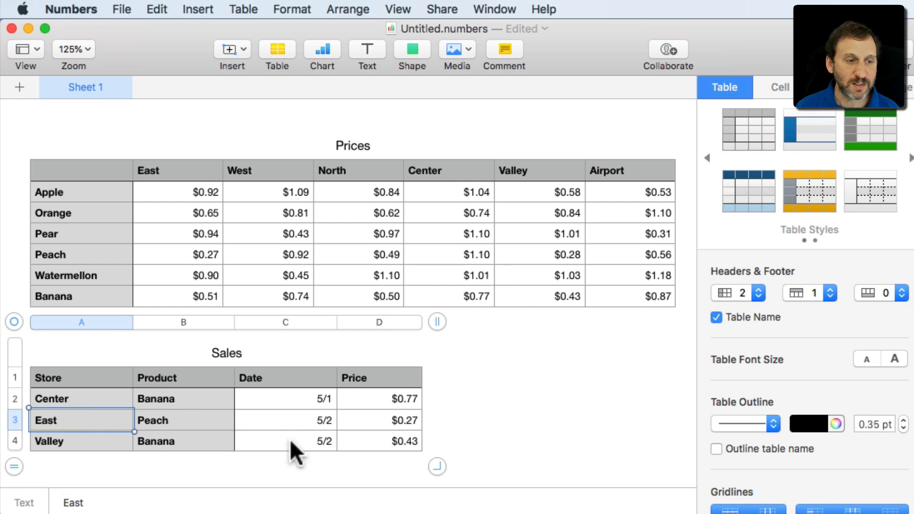
mouse_move(74, 242)
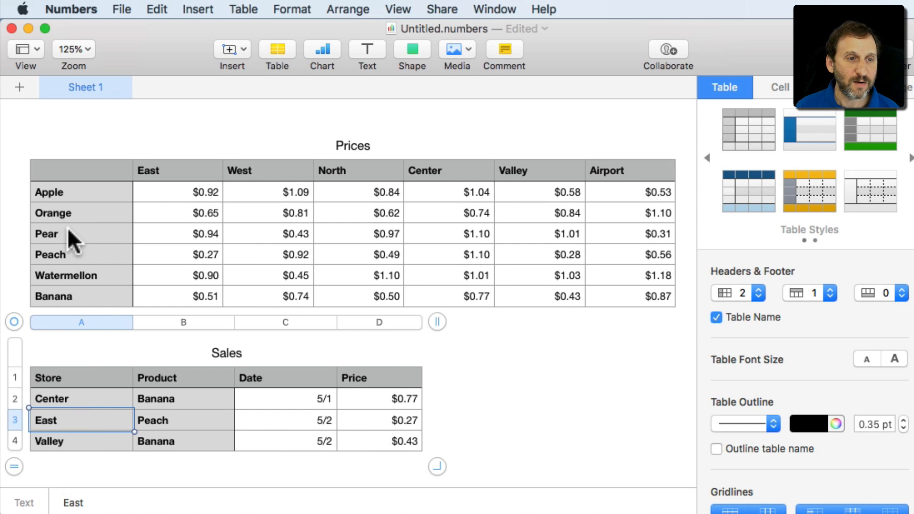
- Scroll down to review the filled Price column results
scroll(down, 3)
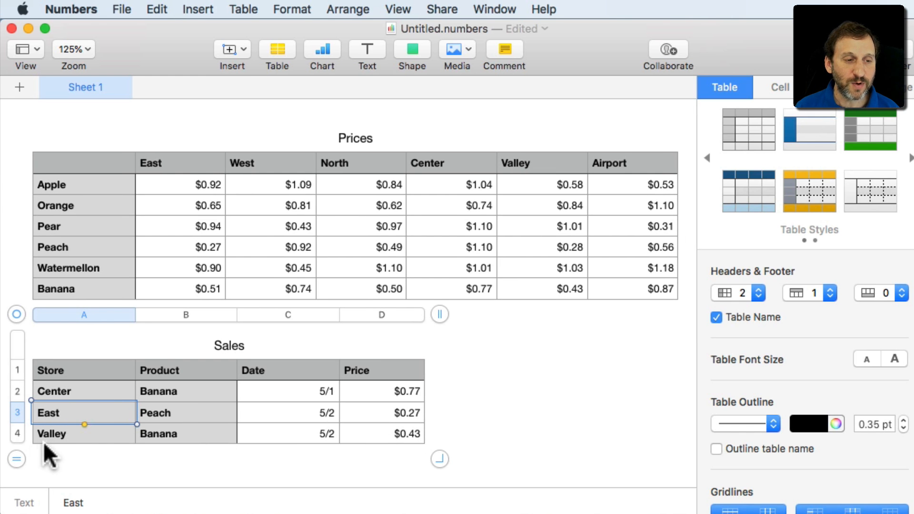
- Add a fifth sale row with Airport and Orange, its price auto-filling $1.10
click(52, 434)
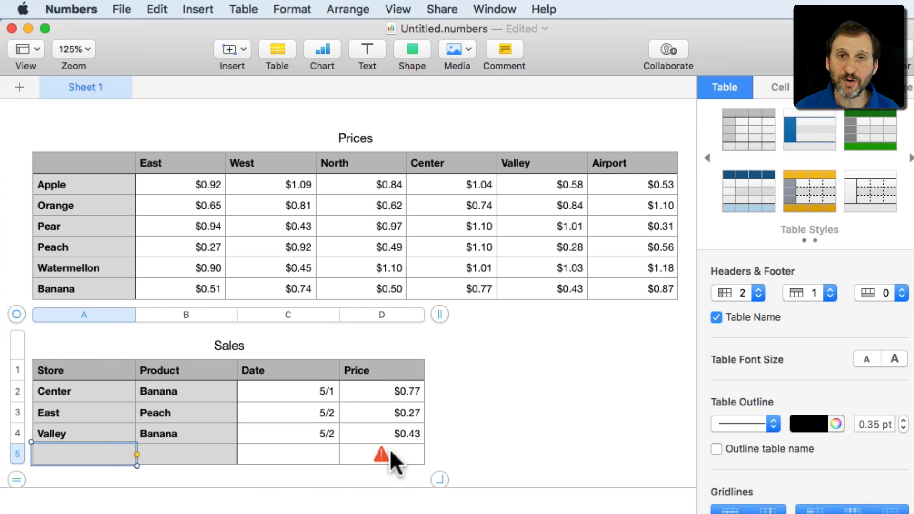
mouse_move(138, 453)
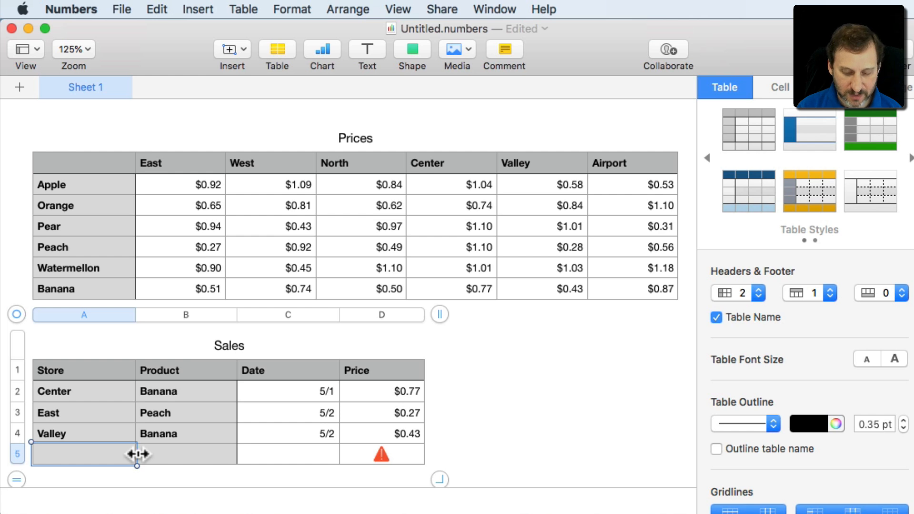
text(Airport)
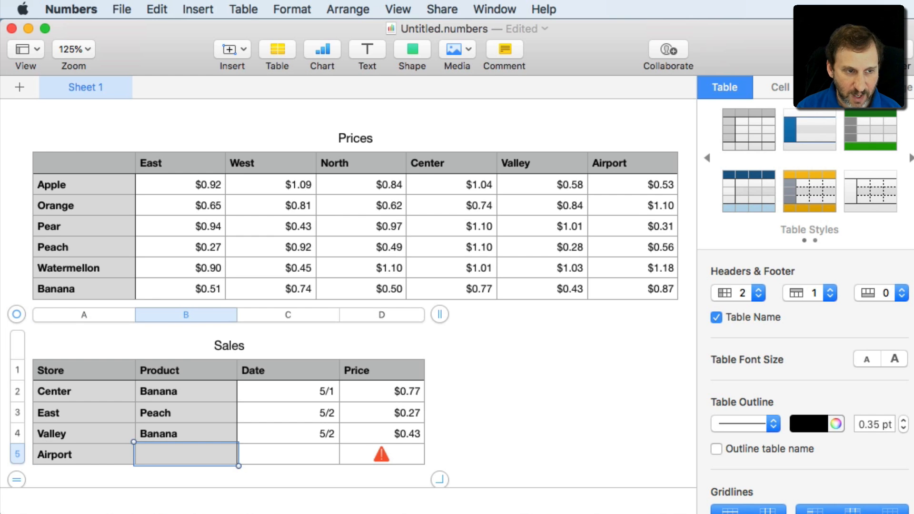
text(Orange)
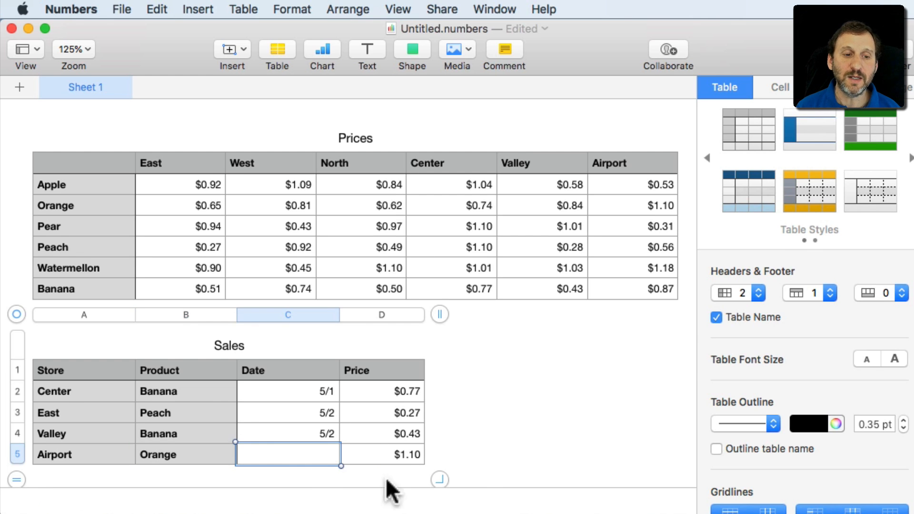
mouse_move(675, 198)
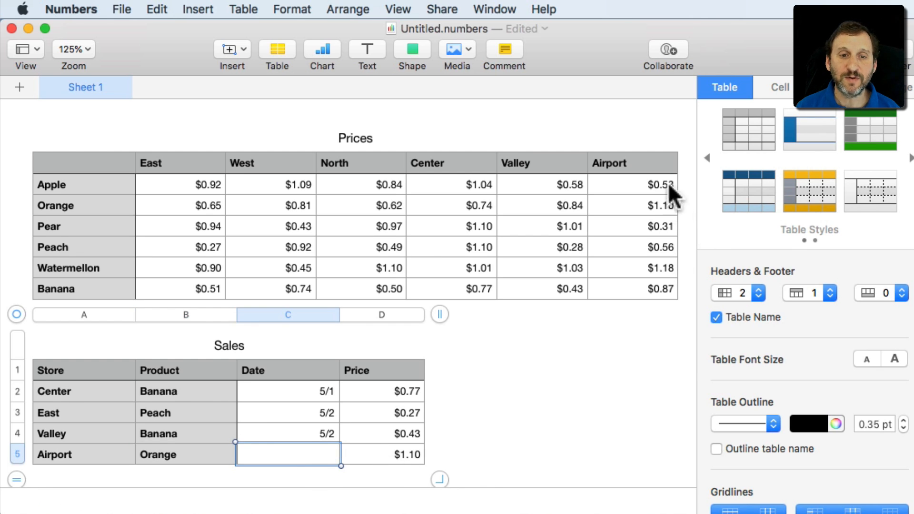
mouse_move(670, 222)
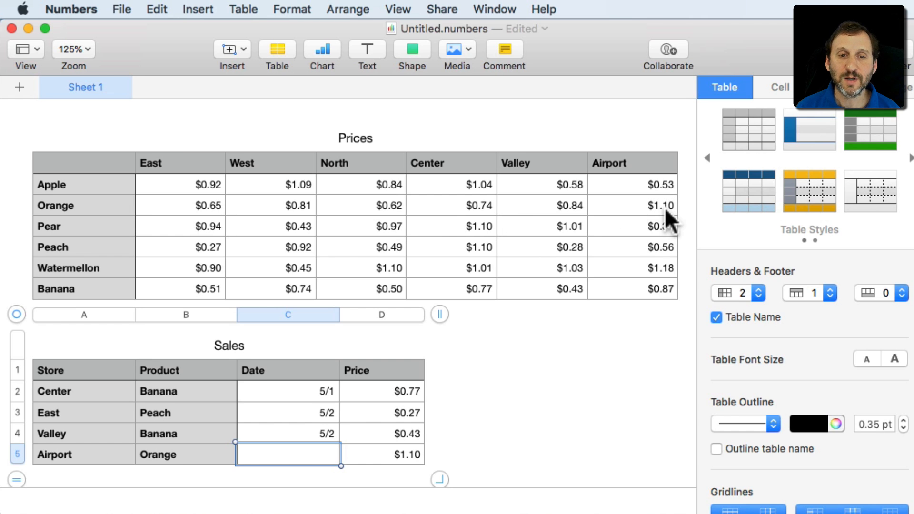